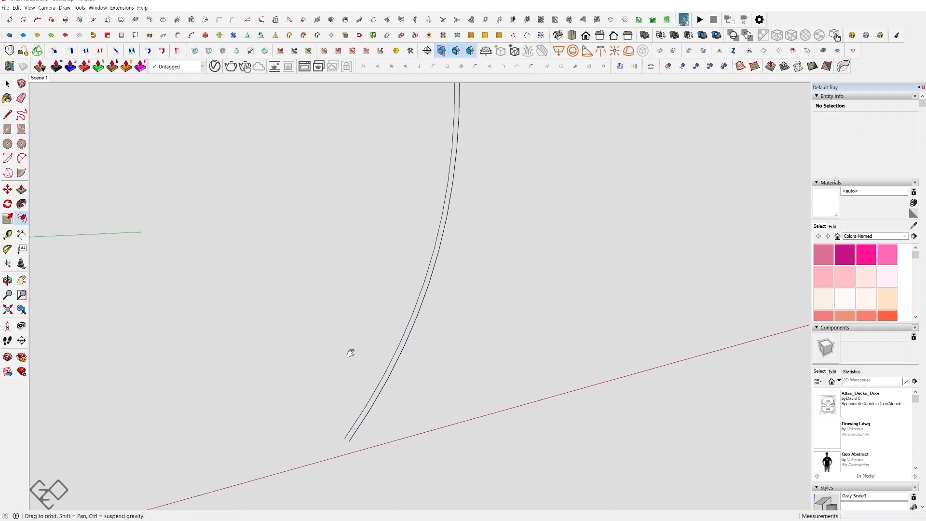
Select the curved gridded facade pieces and make them a component
left_click(8, 115)
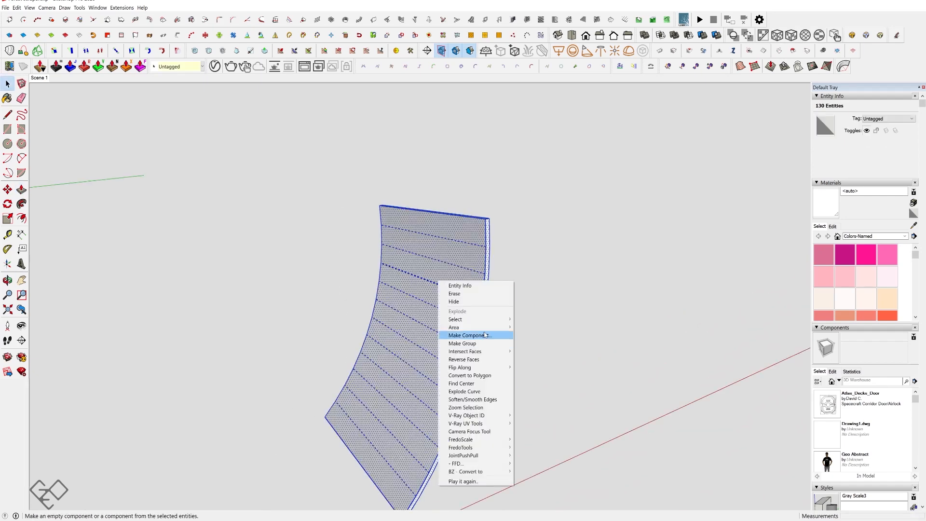
left_click(467, 335)
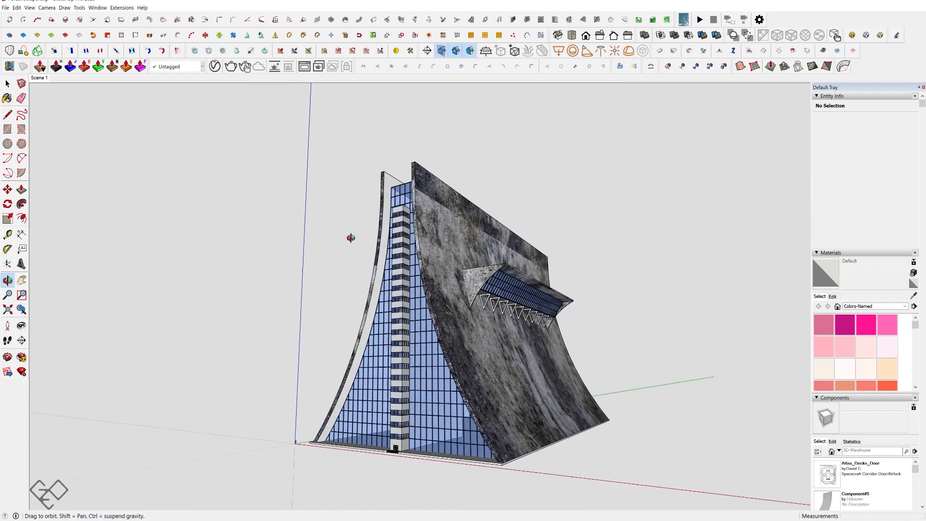
left_click_drag(351, 238, 584, 336)
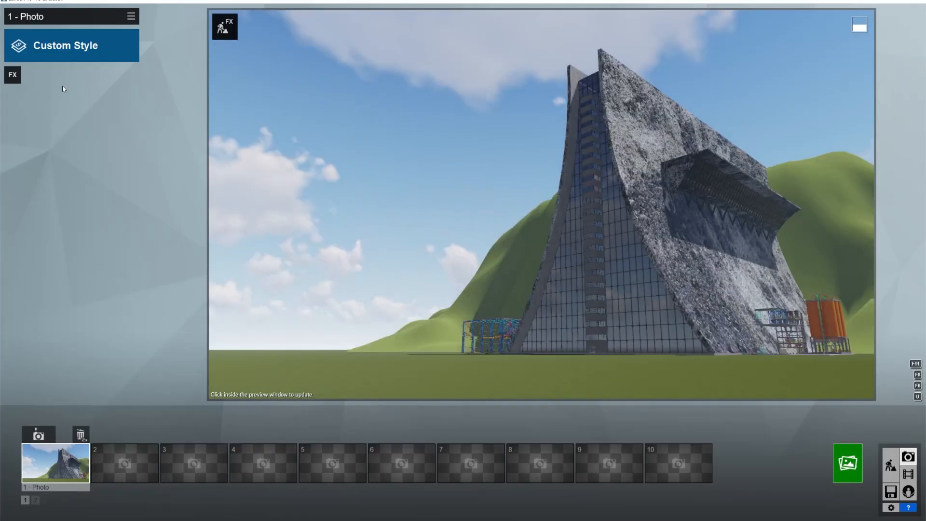
Apply the Overcast photo style and adjust Tint under Color Correction
left_click(65, 46)
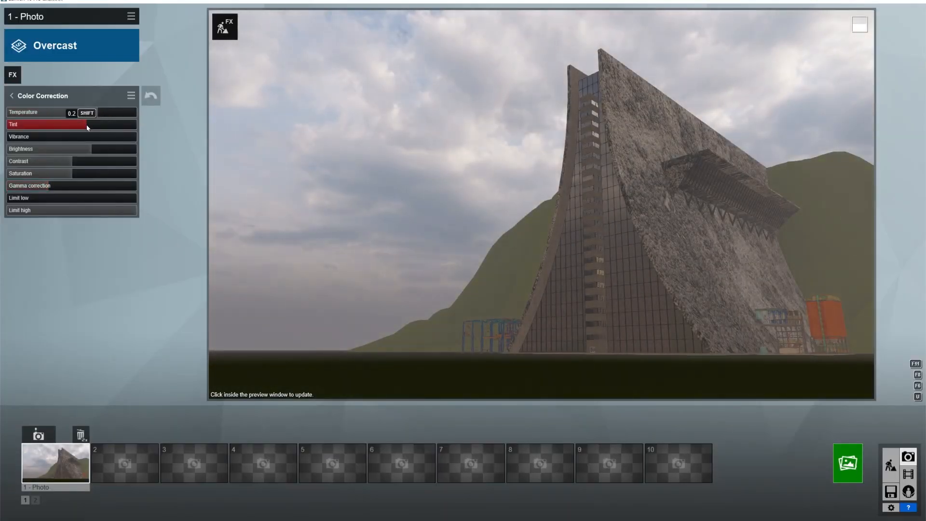
left_click(11, 96)
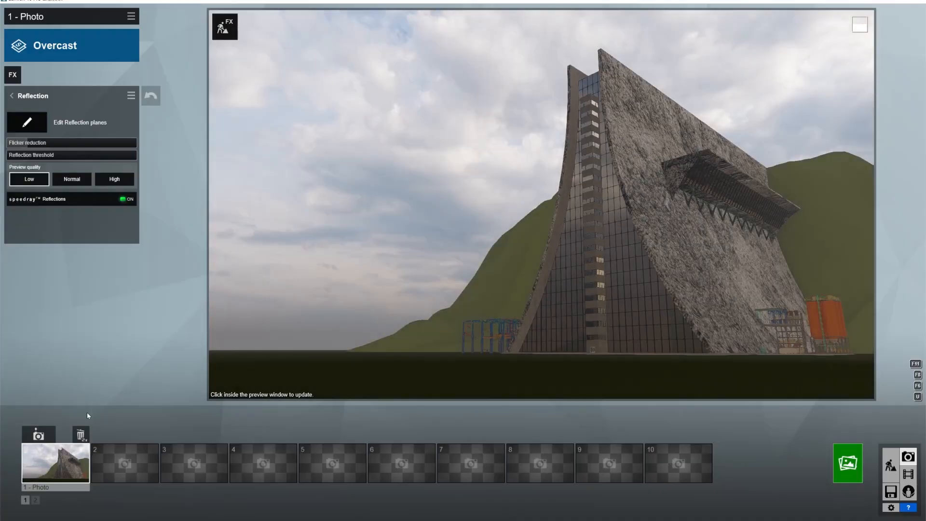
left_click(11, 95)
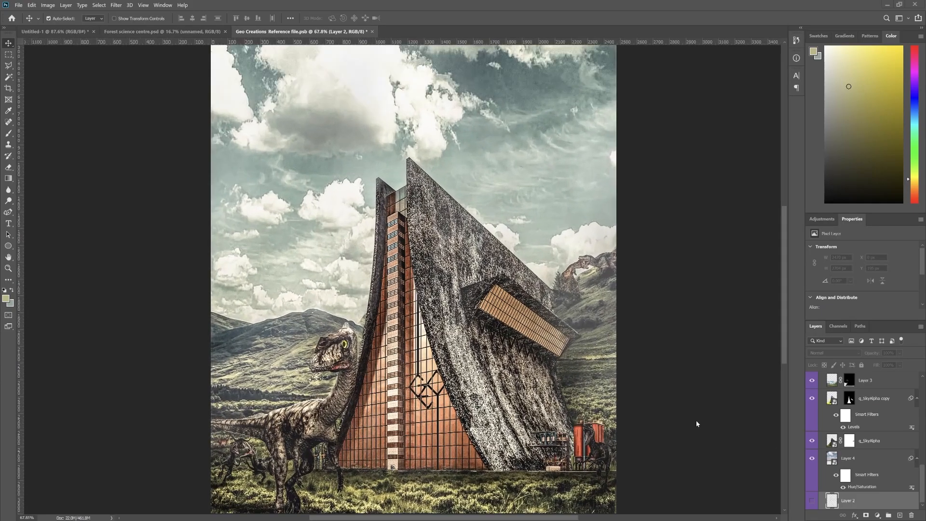
Scroll down the Layers panel toward the finished composite layers
scroll("down", 3)
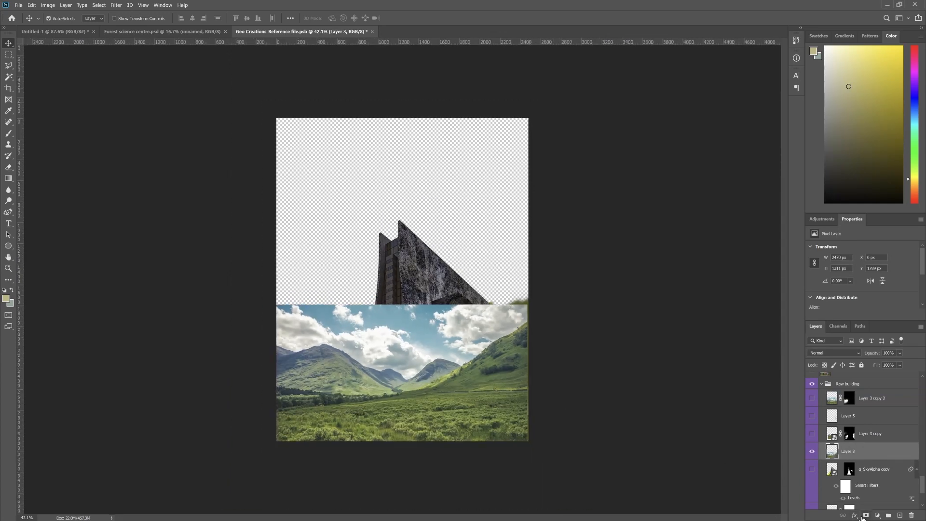
Add a mask to Layer 3 and invert it to black
key("ctrl+i")
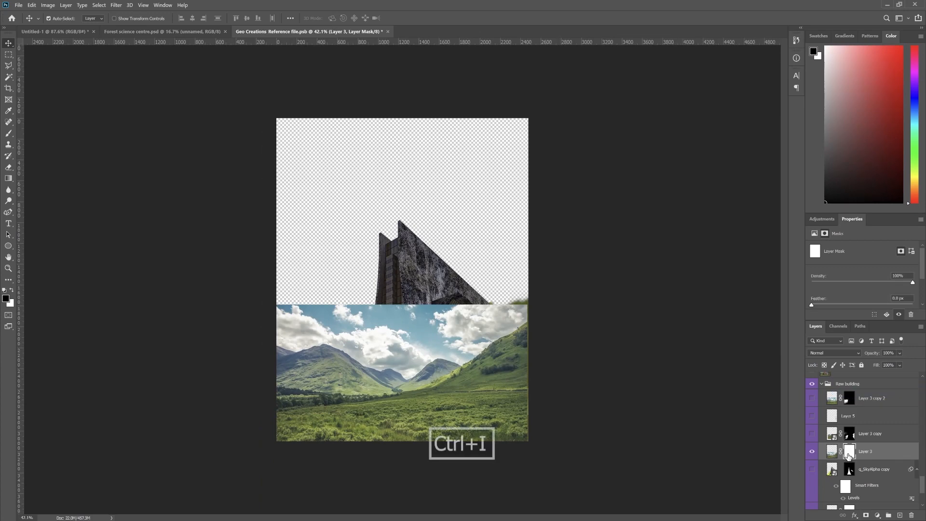
key("ctrl+i")
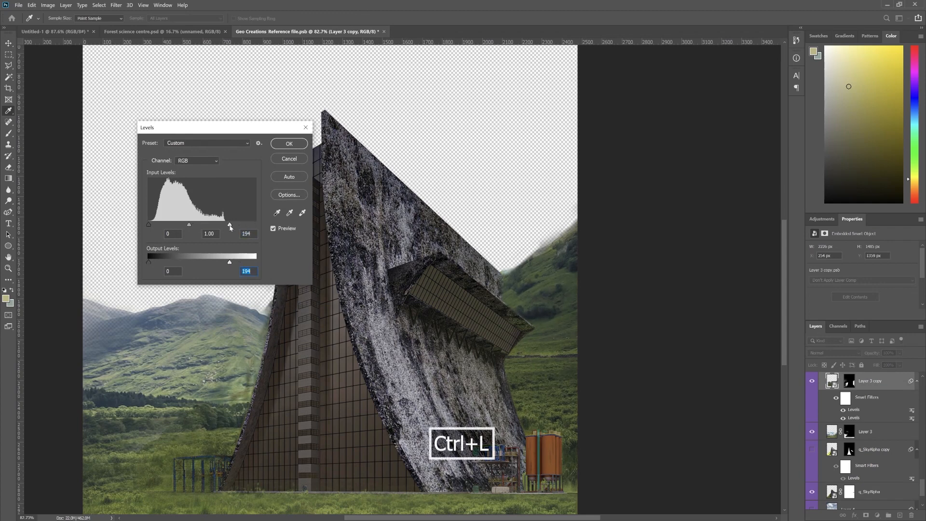
Brighten Layer 3 copy with Levels, clip Layer 32 over it at 43% opacity
left_click(288, 142)
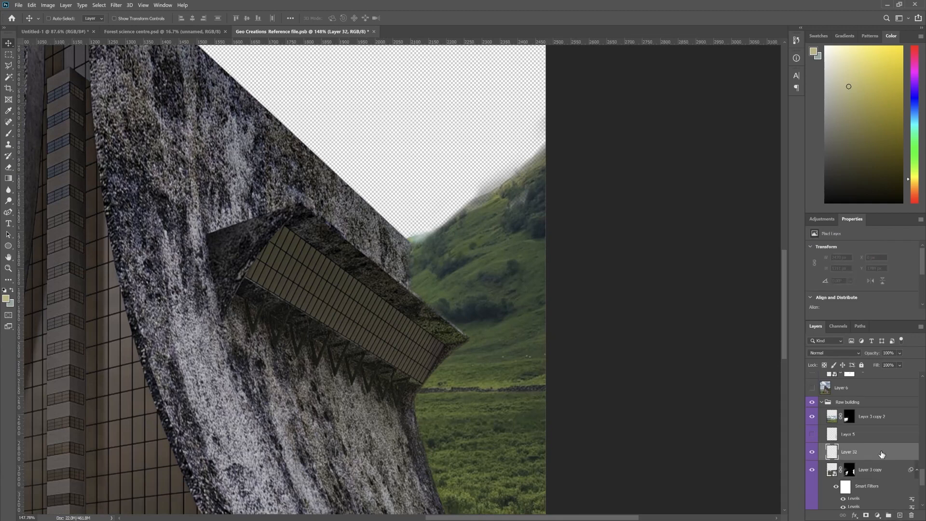
key("ctrl+alt+g")
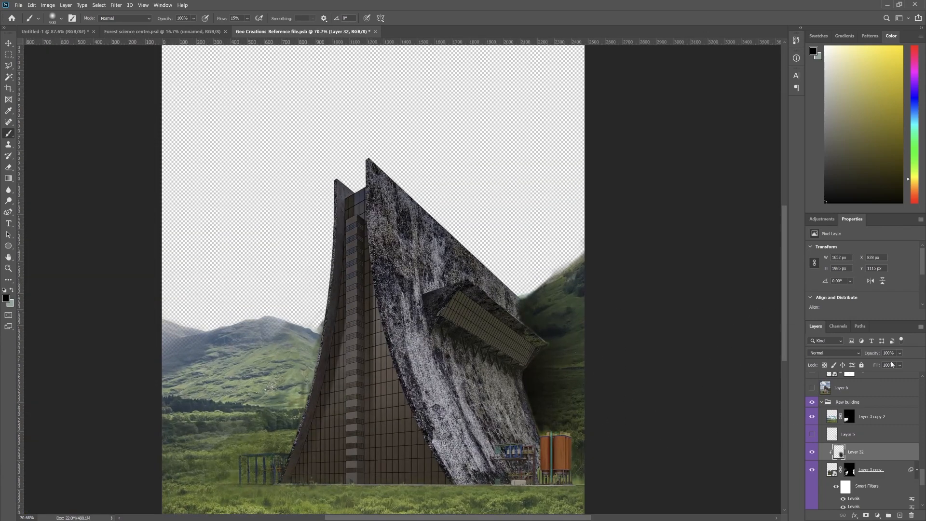
left_click_drag(910, 364, 896, 364)
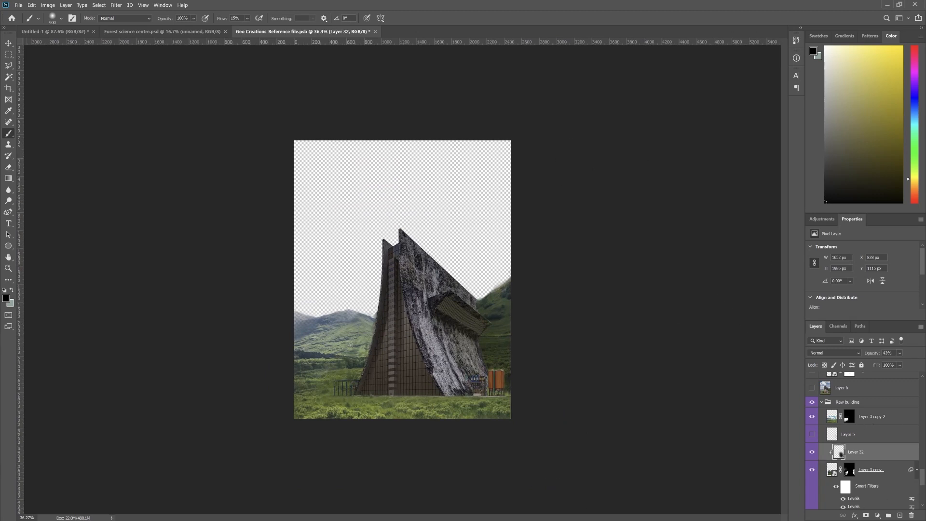
Split the Underlying Layer Blend If sliders on Layer 32 and Layer 33 to spare dark areas
left_click(869, 469)
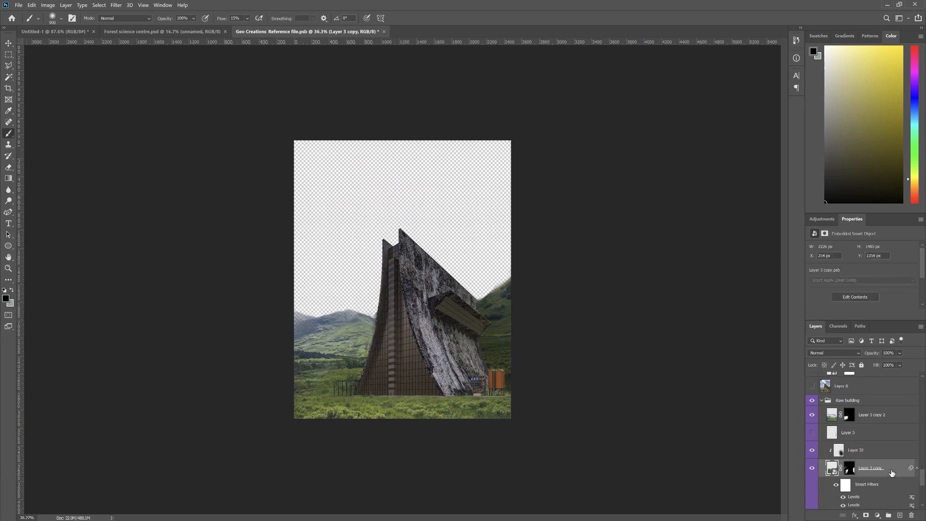
double_click(855, 450)
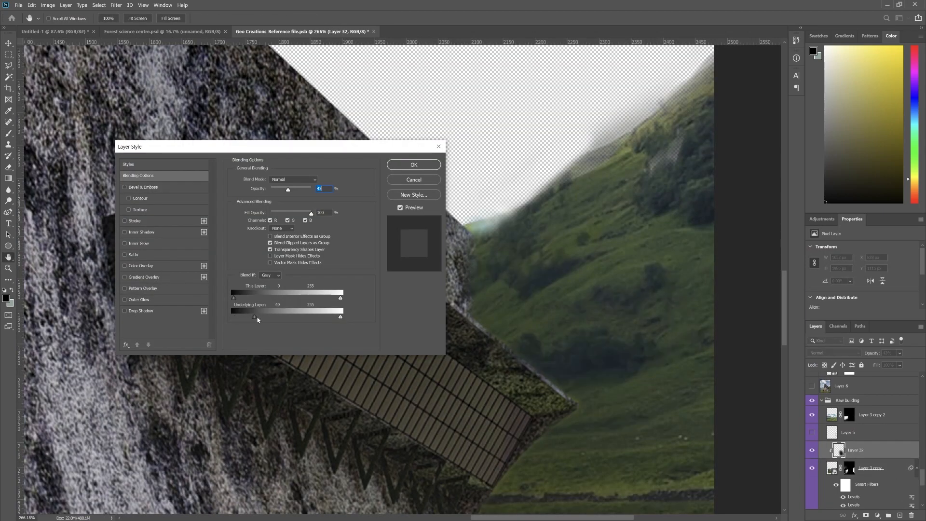
left_click_drag(255, 316, 264, 317)
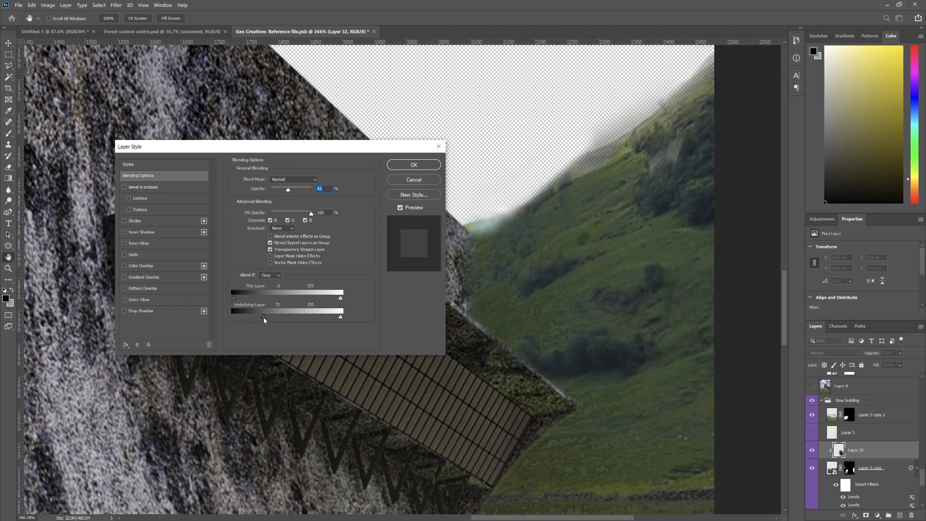
left_click_drag(265, 316, 261, 316)
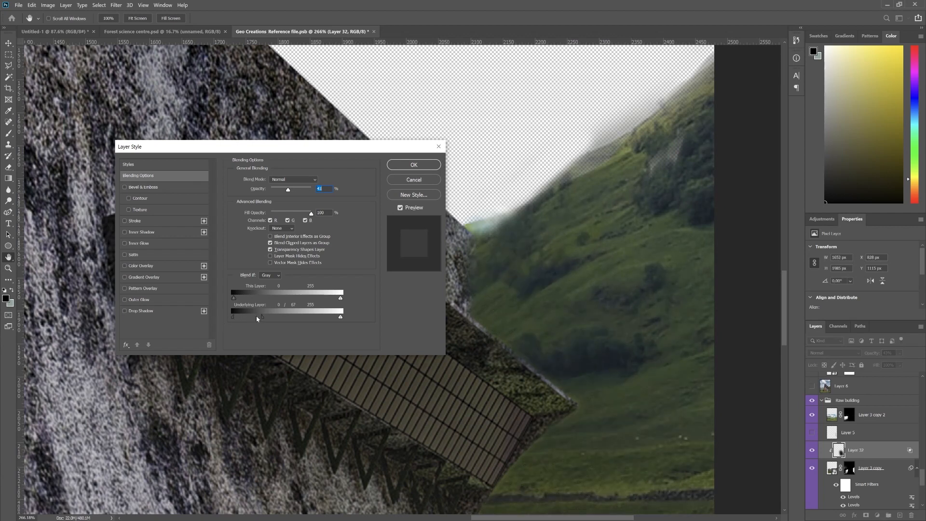
left_click_drag(233, 316, 282, 317)
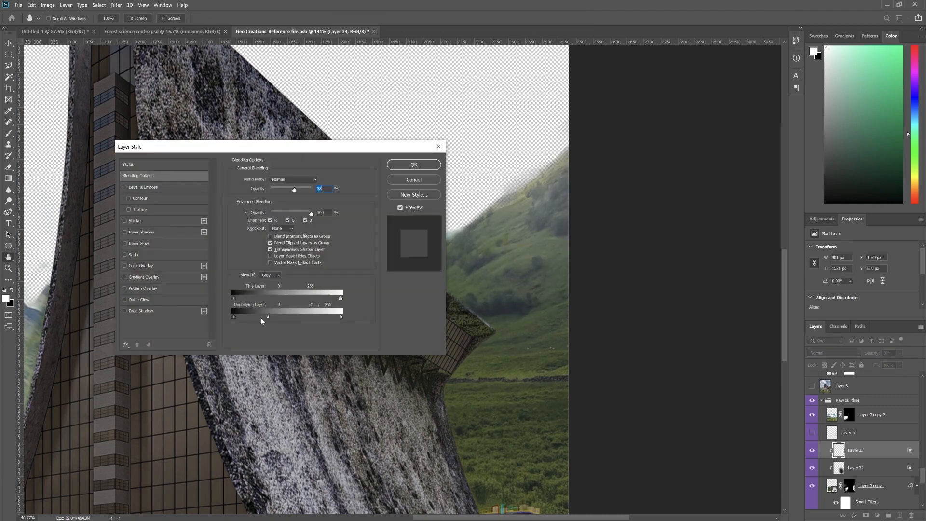
left_click(414, 164)
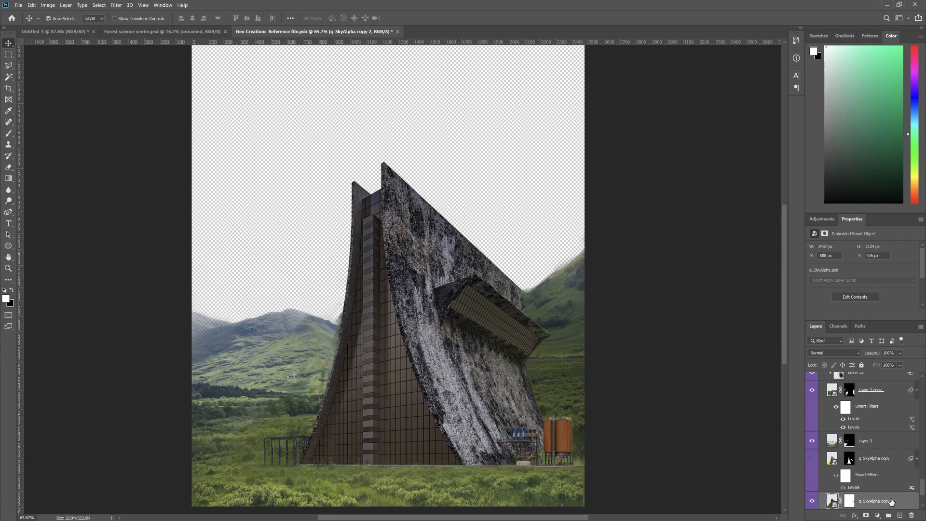
Brighten q_SkyAlpha copy 2 midtones and highlights in Levels, output black 4
left_click(848, 423)
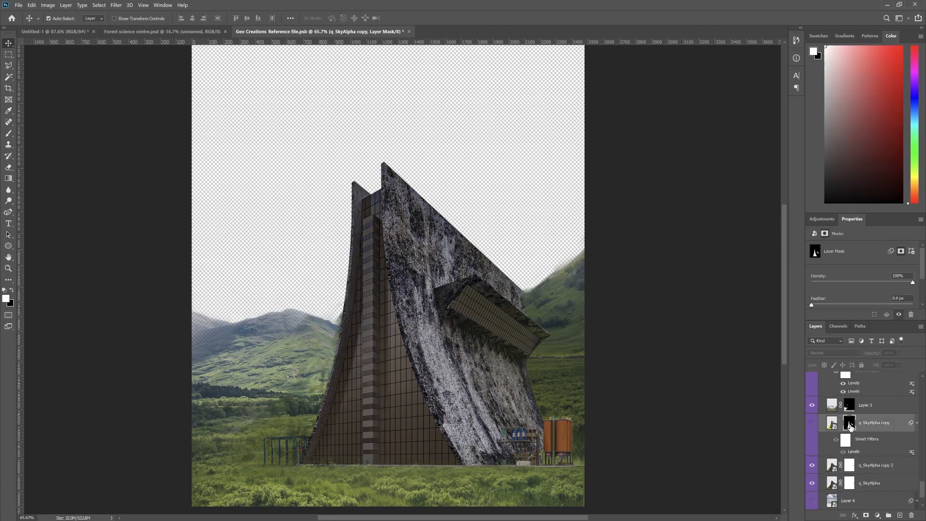
right_click(848, 423)
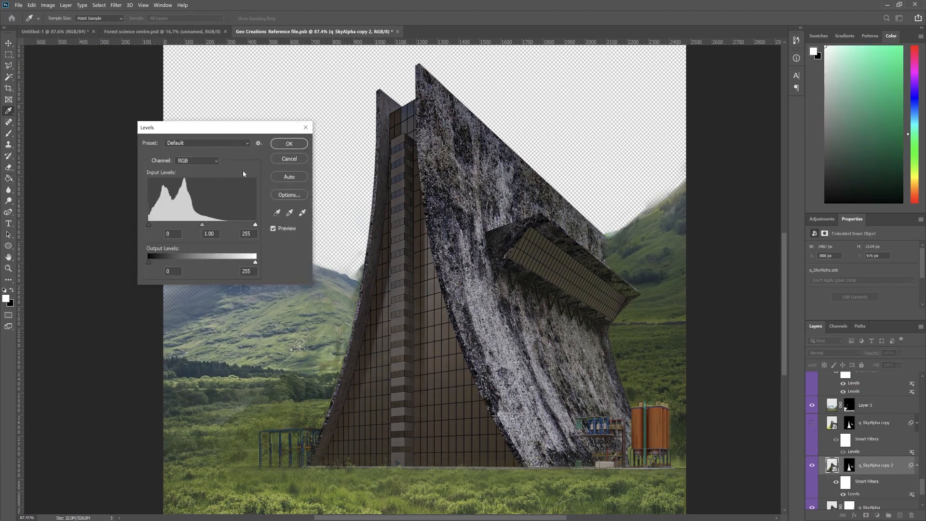
left_click_drag(255, 225, 245, 225)
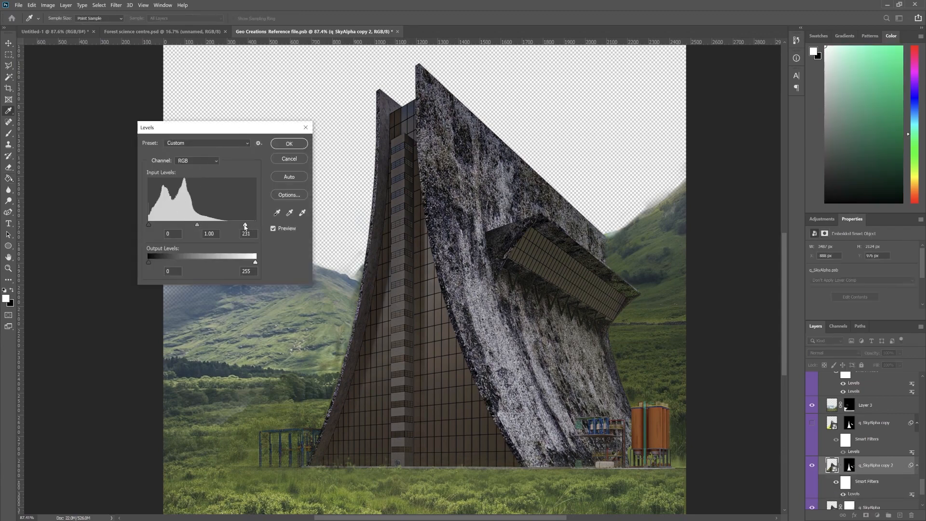
left_click_drag(245, 224, 205, 224)
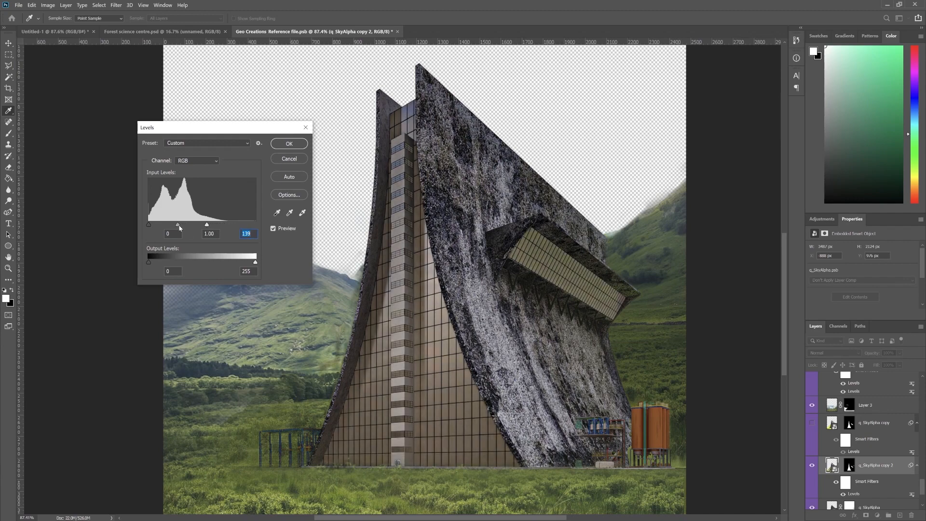
left_click_drag(207, 224, 200, 224)
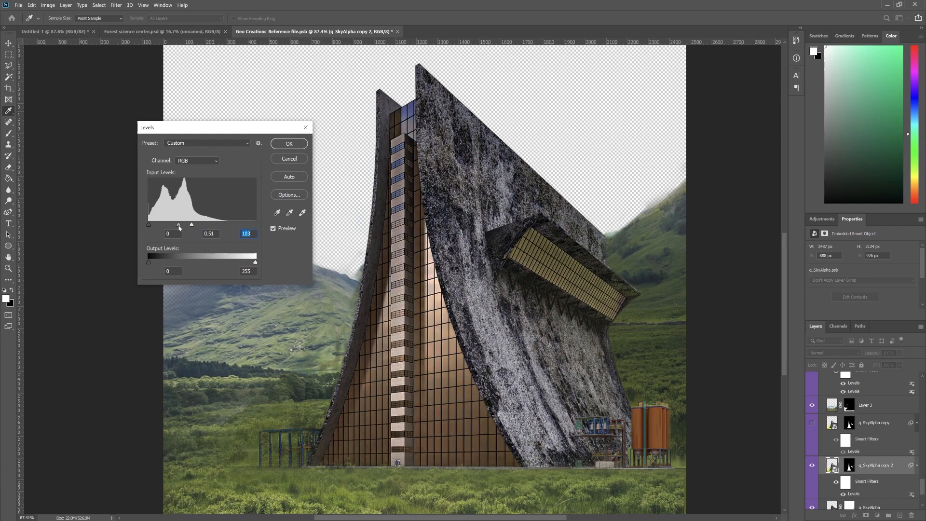
left_click_drag(148, 262, 167, 261)
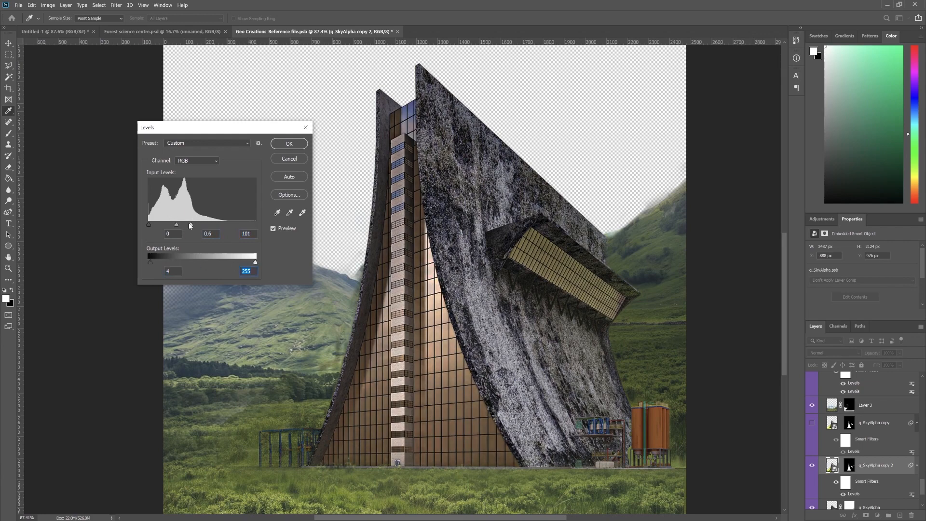
left_click_drag(176, 224, 182, 225)
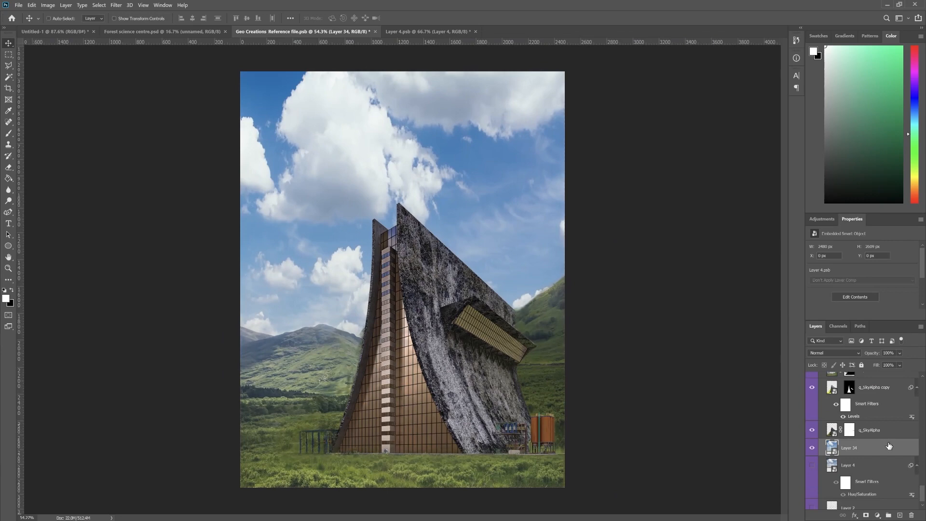
Set Layer 34's Levels filter to input 0/1.52/225 and output white 194
double_click(853, 416)
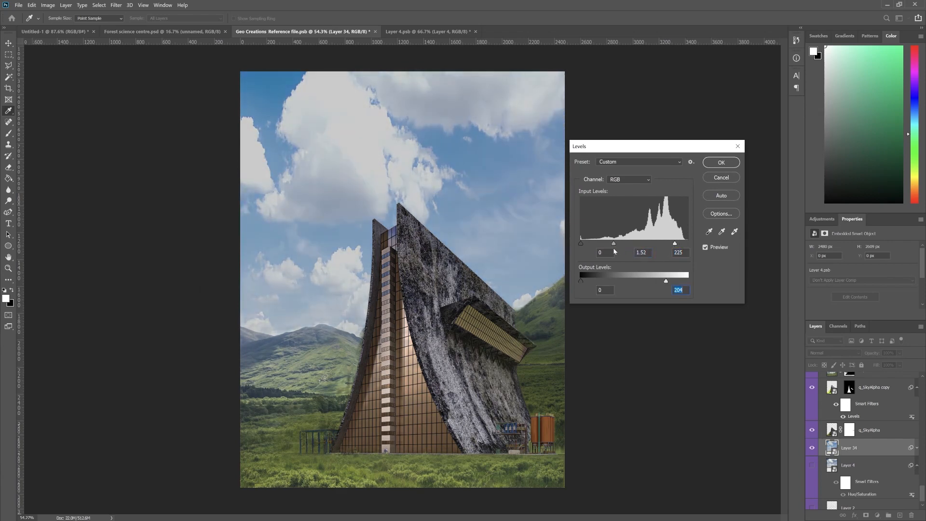
left_click(719, 162)
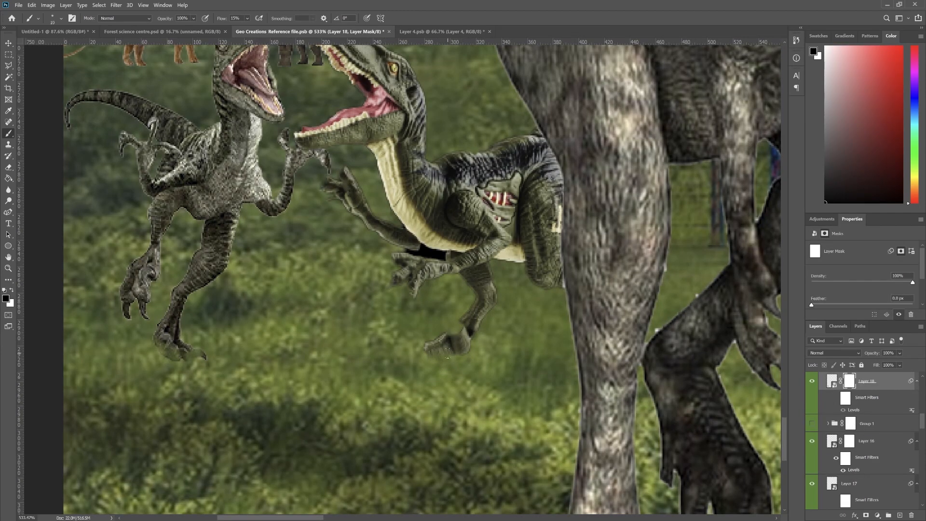
mouse_move(445, 360)
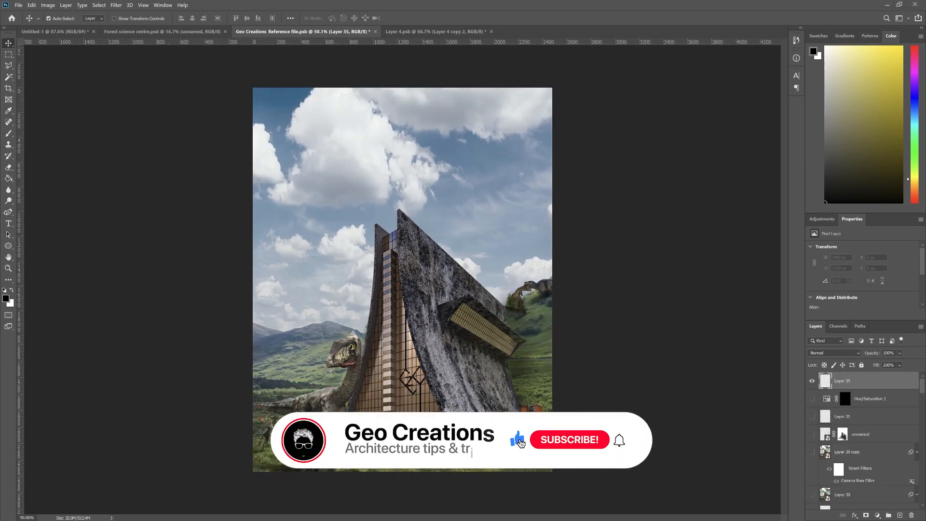
Stamp all visible layers into Layer 35 and convert it to a Smart Object
left_click(568, 439)
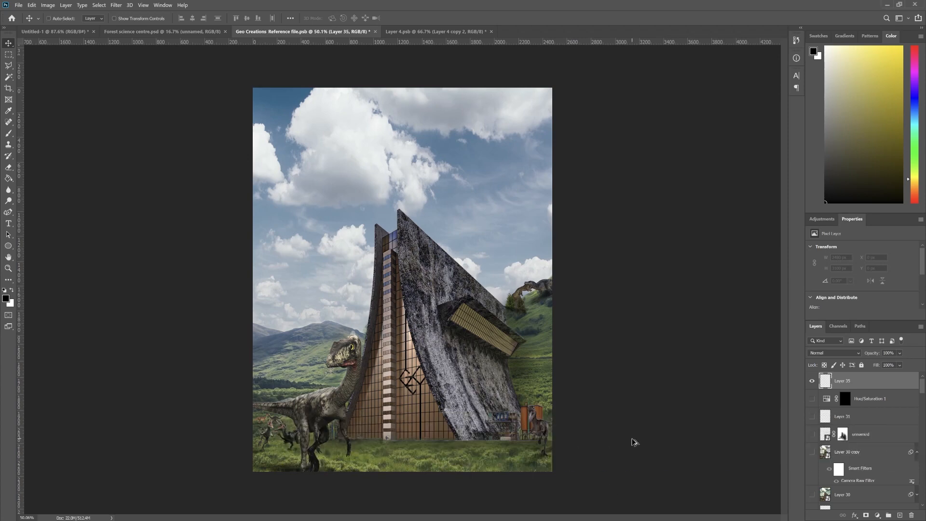
key("ctrl+alt+shift+e")
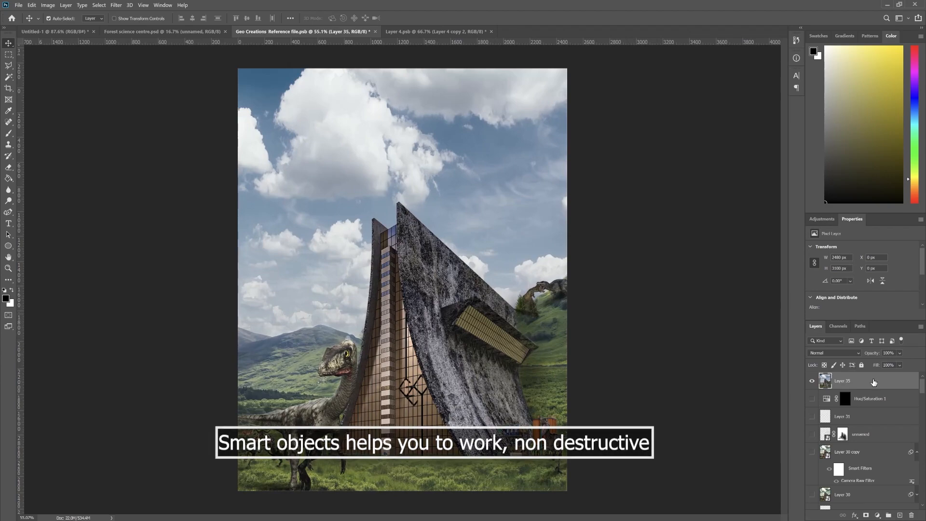
right_click(842, 381)
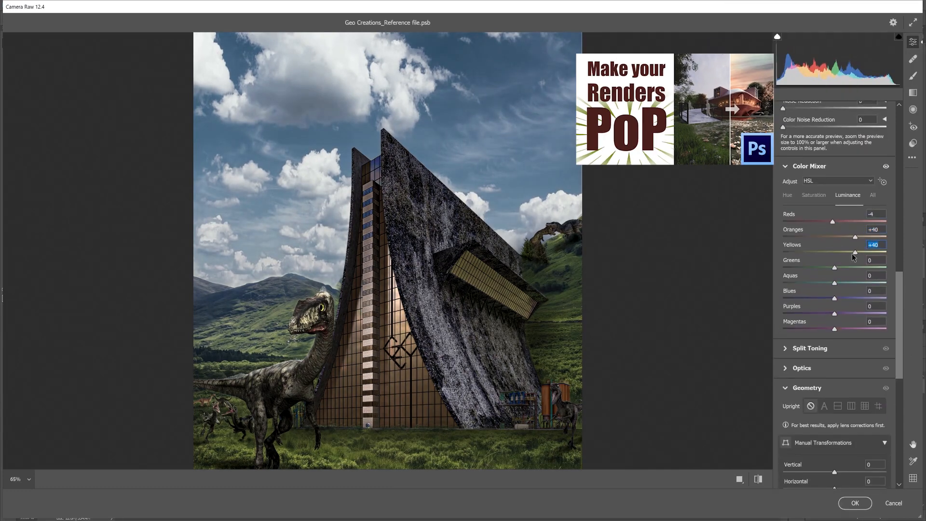
In Camera Raw, brighten yellows, mute green saturation, and set Grain to 16
left_click(813, 194)
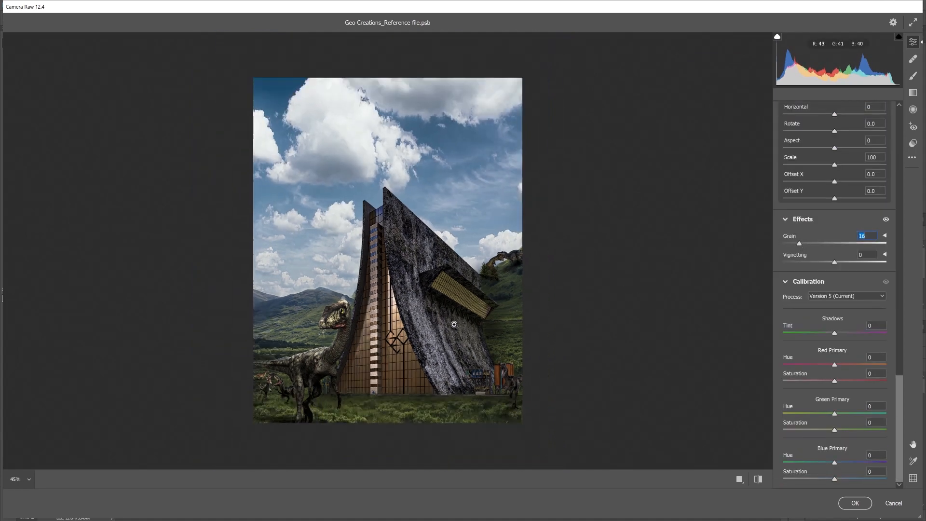
scroll("down", 3)
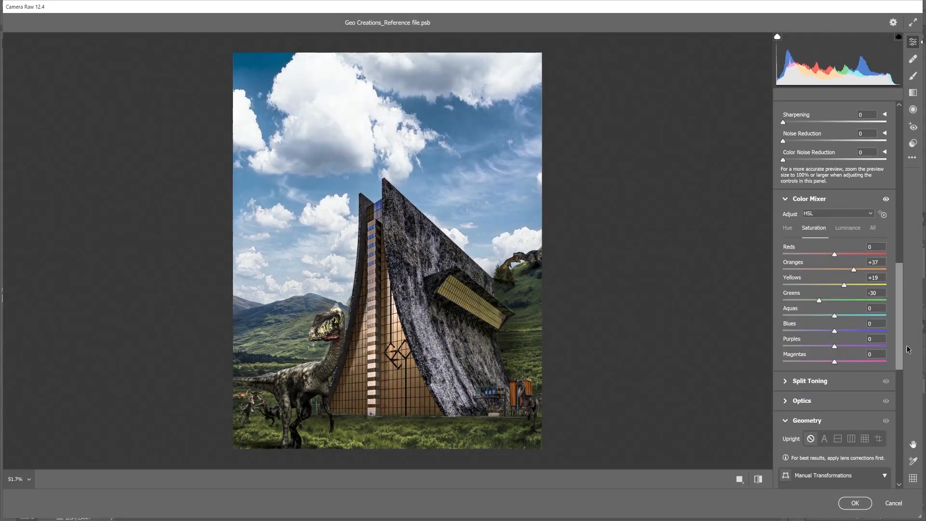
left_click_drag(835, 331, 820, 331)
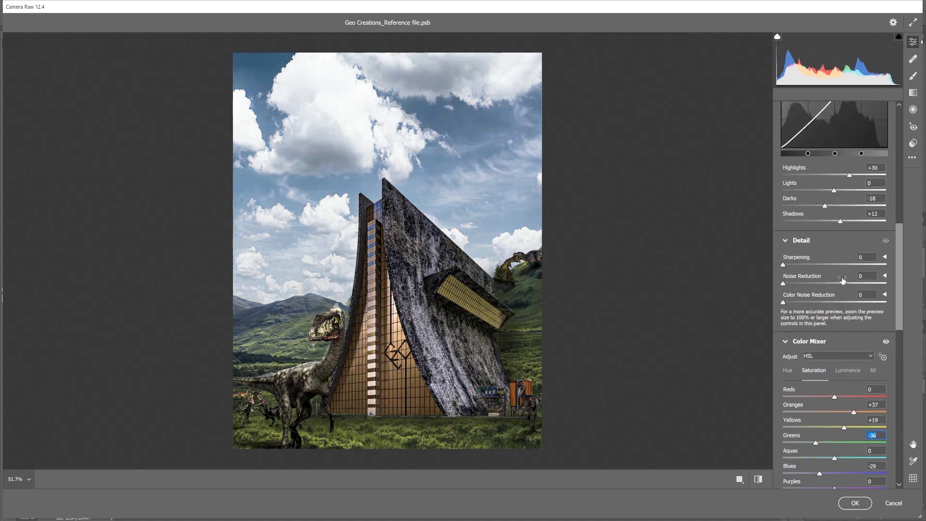
left_click(854, 502)
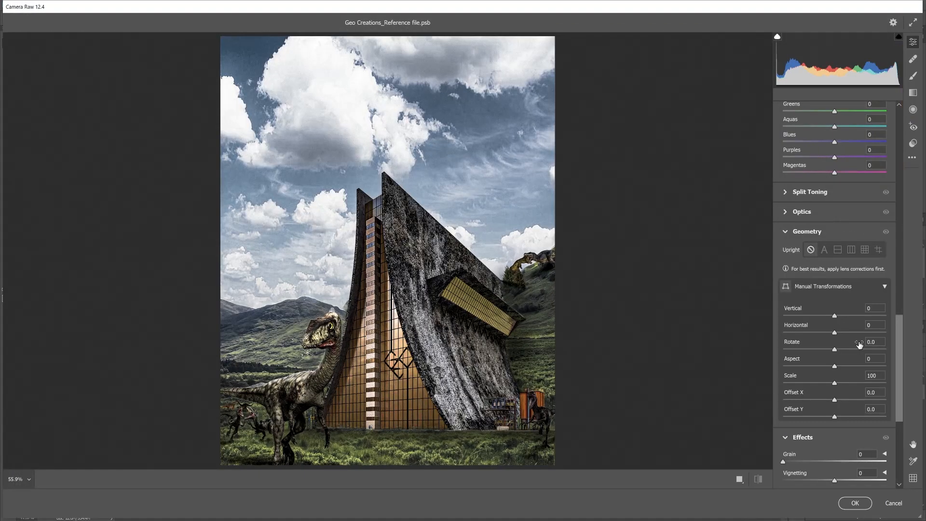
Apply Camera Raw preset '1' from Geo Collection 1 and commit the grade
left_click(912, 144)
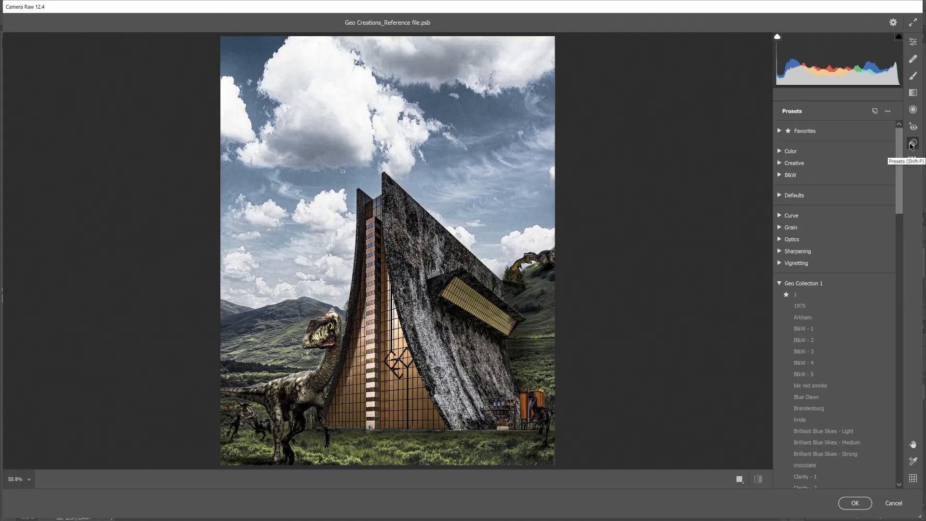
left_click(795, 294)
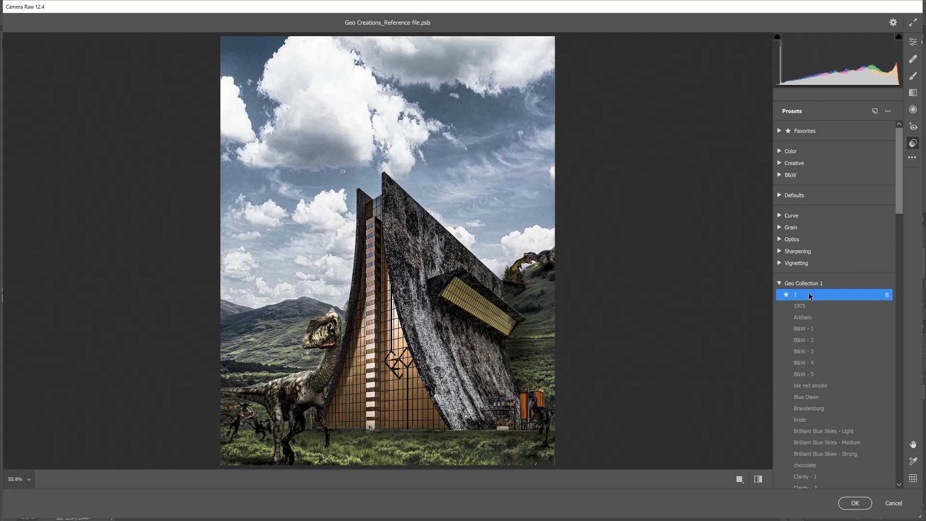
left_click(800, 305)
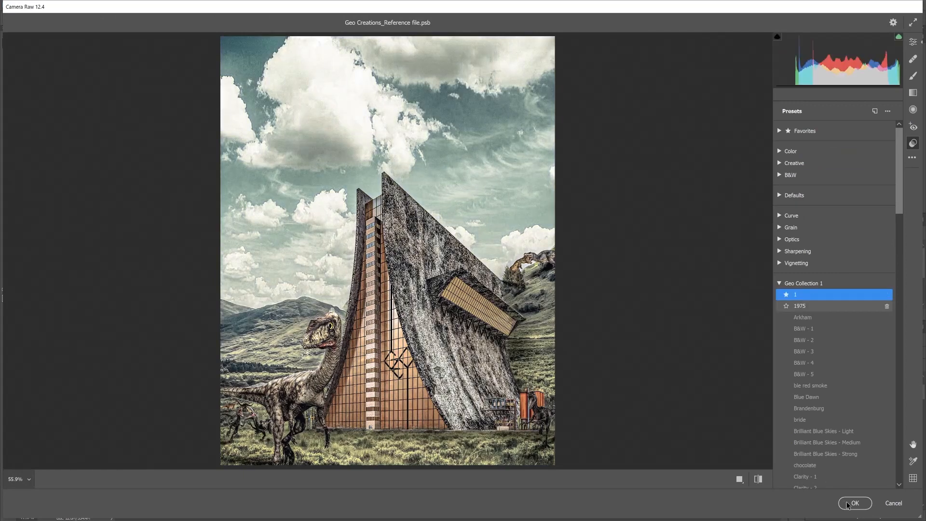
left_click(854, 503)
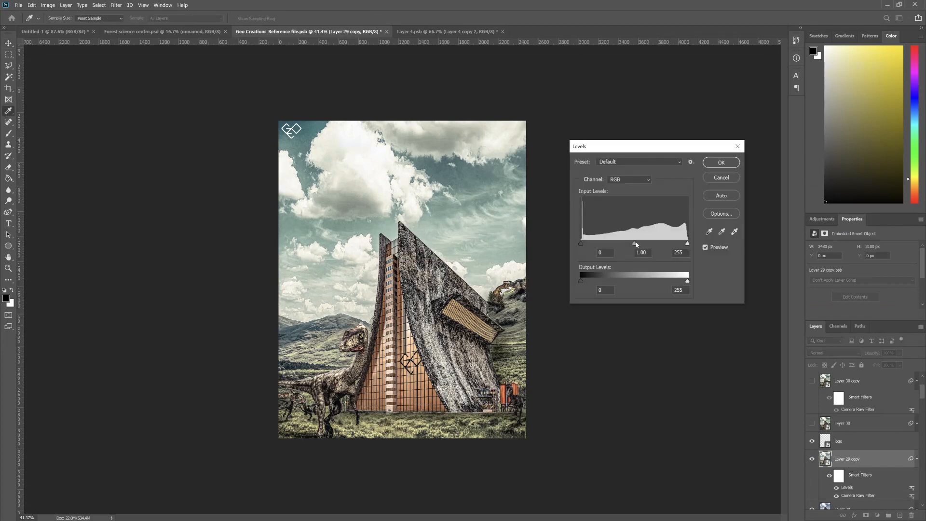
Darken Layer 29 copy's midtones in Levels to 0.57
left_click_drag(634, 243, 652, 242)
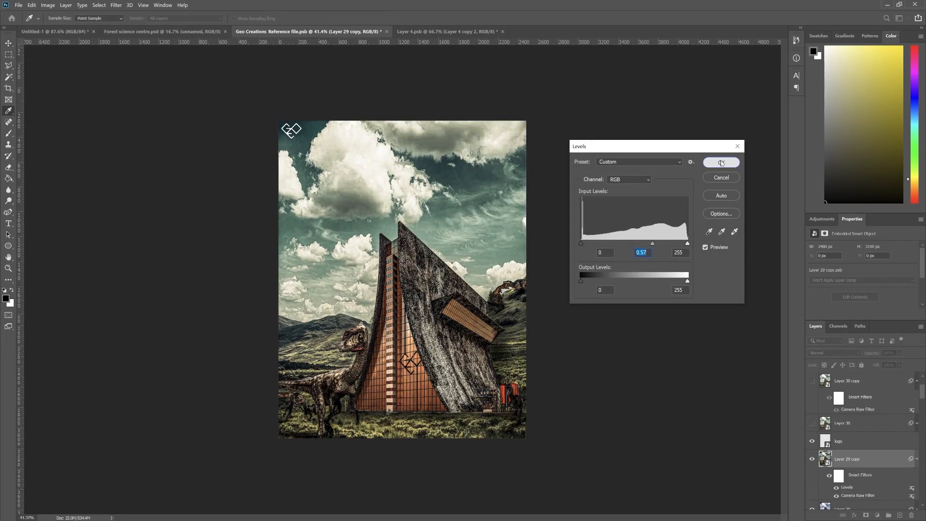
left_click(720, 162)
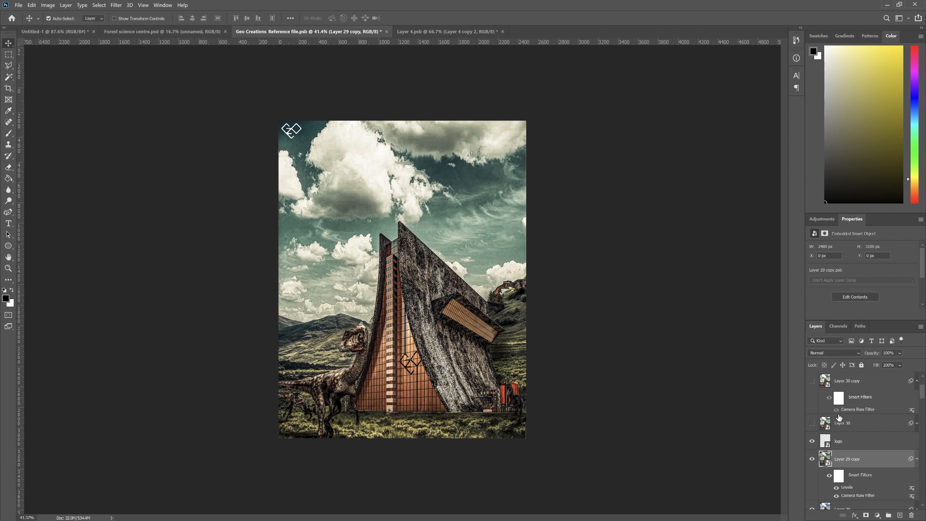
Lower Layer 29 copy's opacity to about 61%
left_click_drag(915, 365, 898, 365)
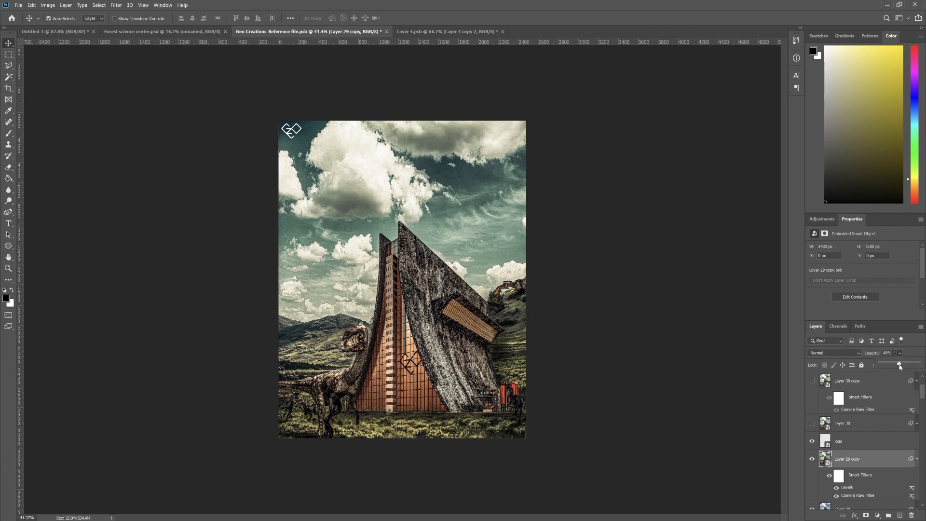
left_click_drag(898, 365, 903, 365)
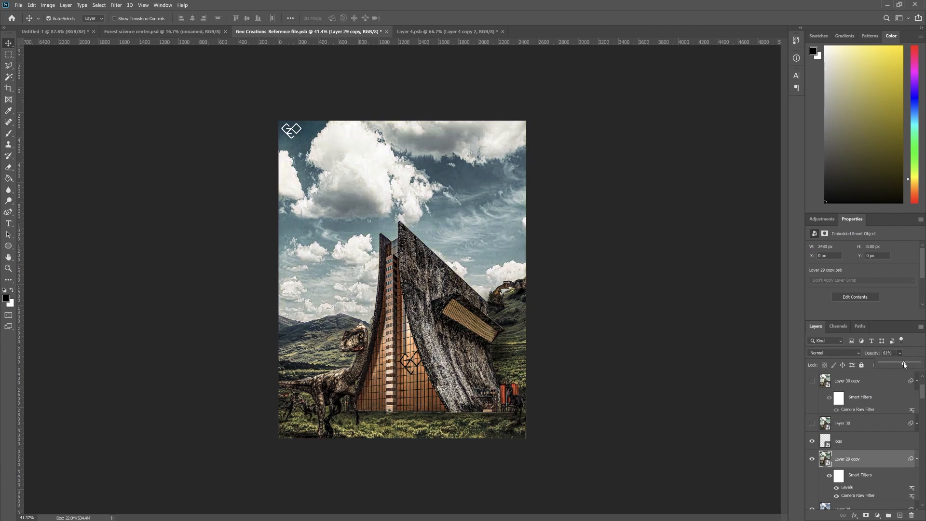
left_click_drag(903, 365, 901, 366)
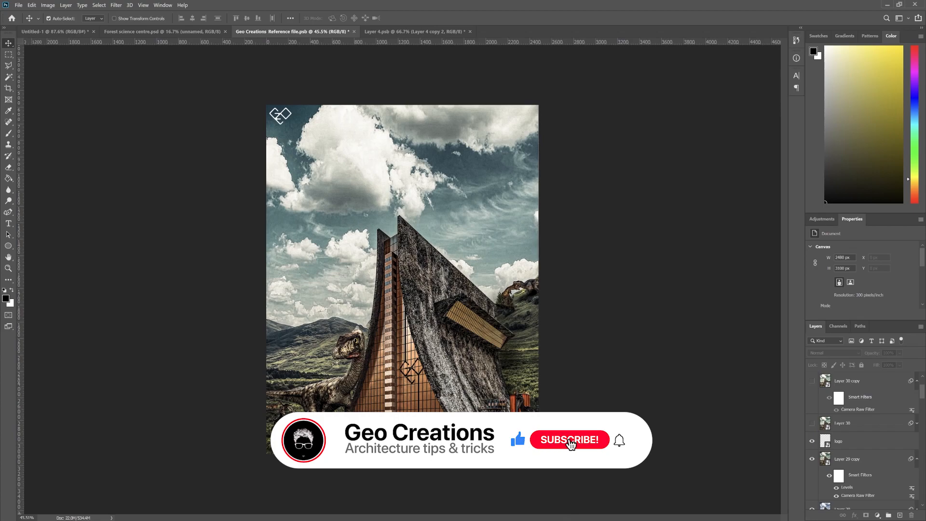
left_click(569, 439)
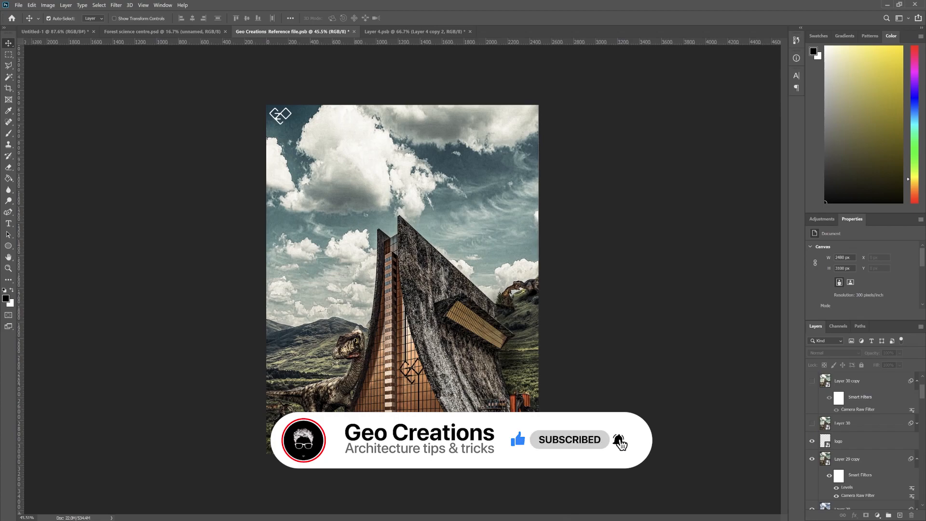